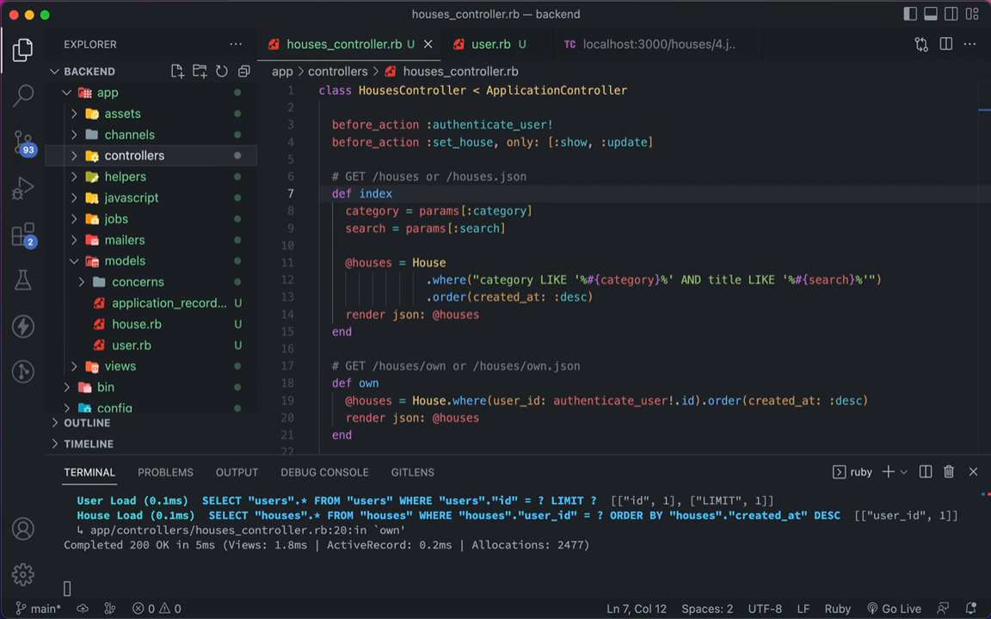
# Step: View user.rb's Devise JWT configuration, then the houses controller's index and own actions
pyautogui.click(491, 44)
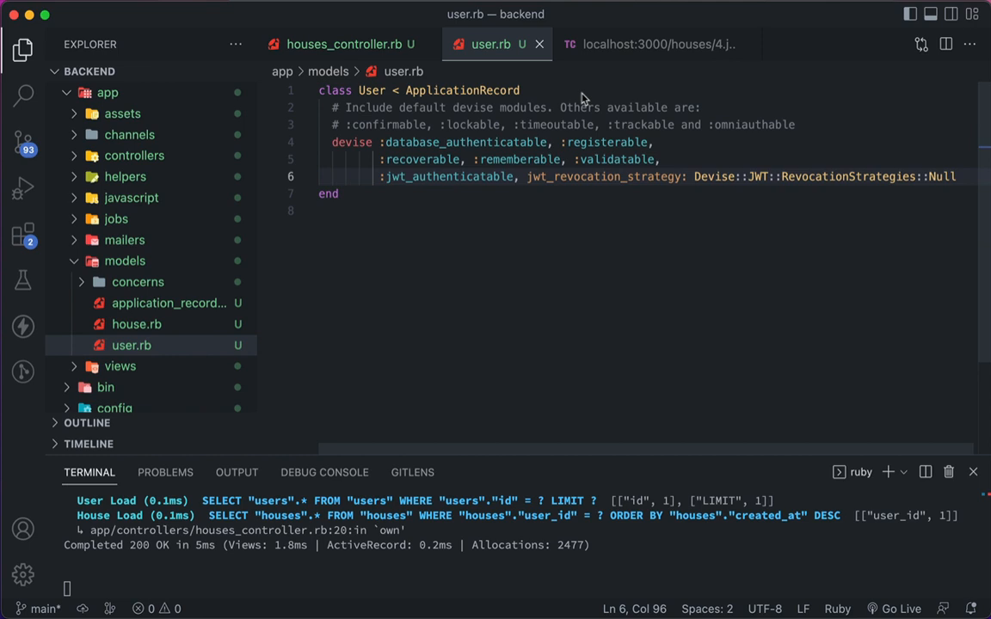
pyautogui.moveTo(771, 146)
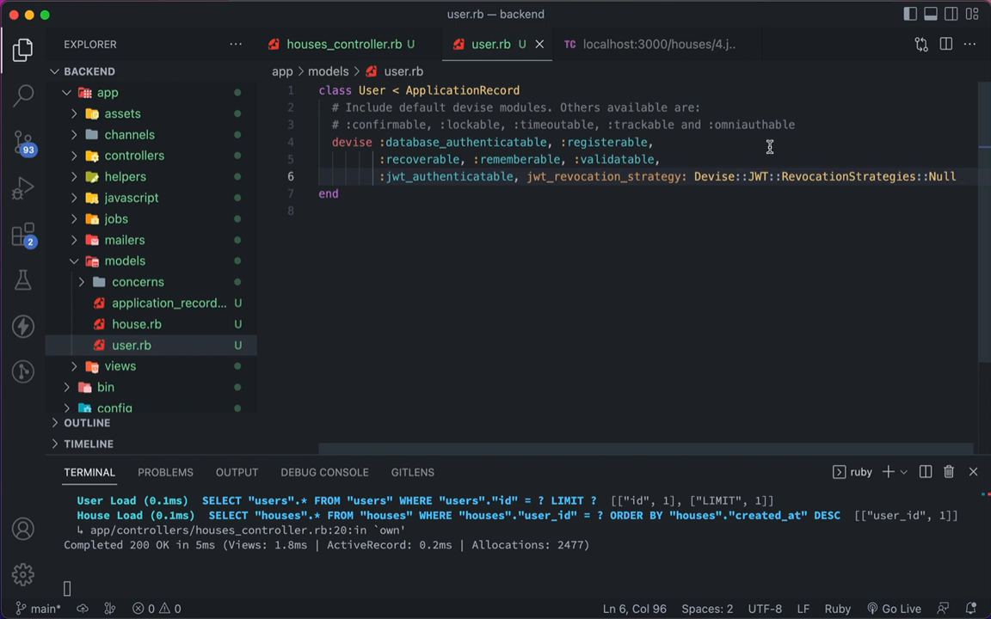
pyautogui.click(346, 45)
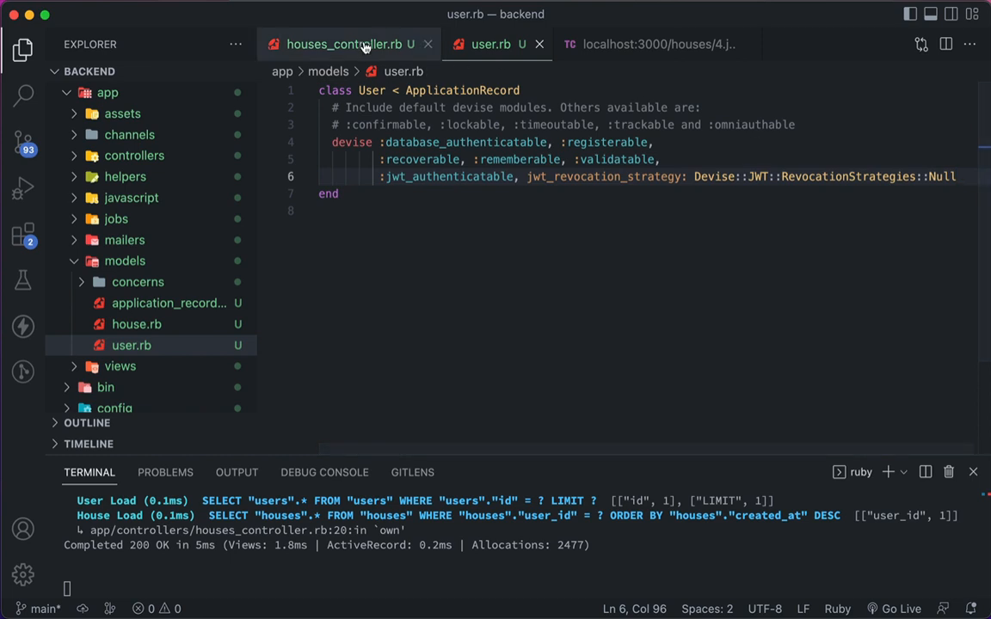
# Step: Return to houses_controller.rb, then bring the frontend project window forward
pyautogui.click(346, 45)
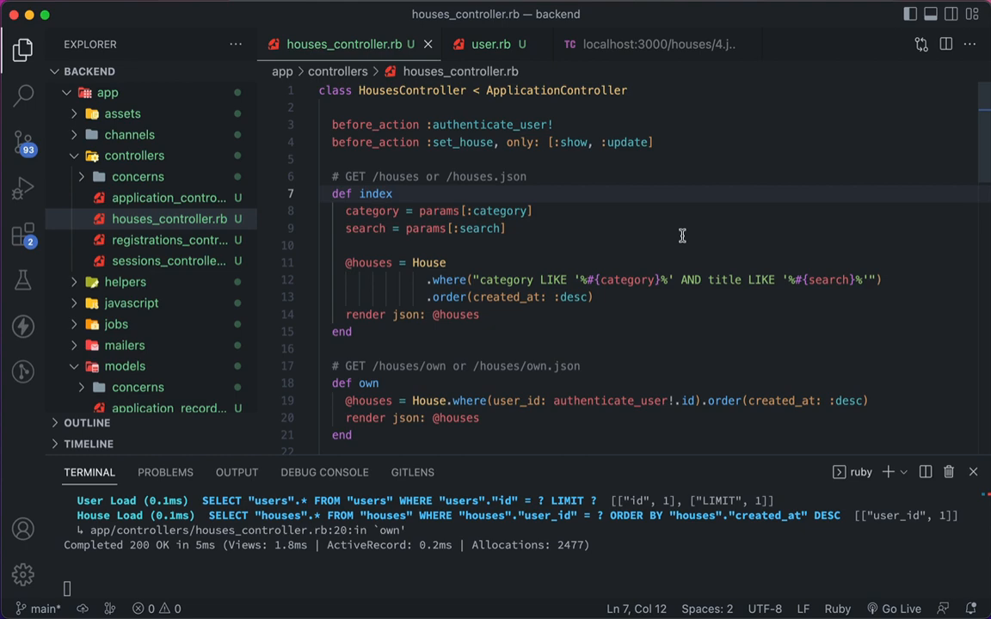
pyautogui.click(654, 45)
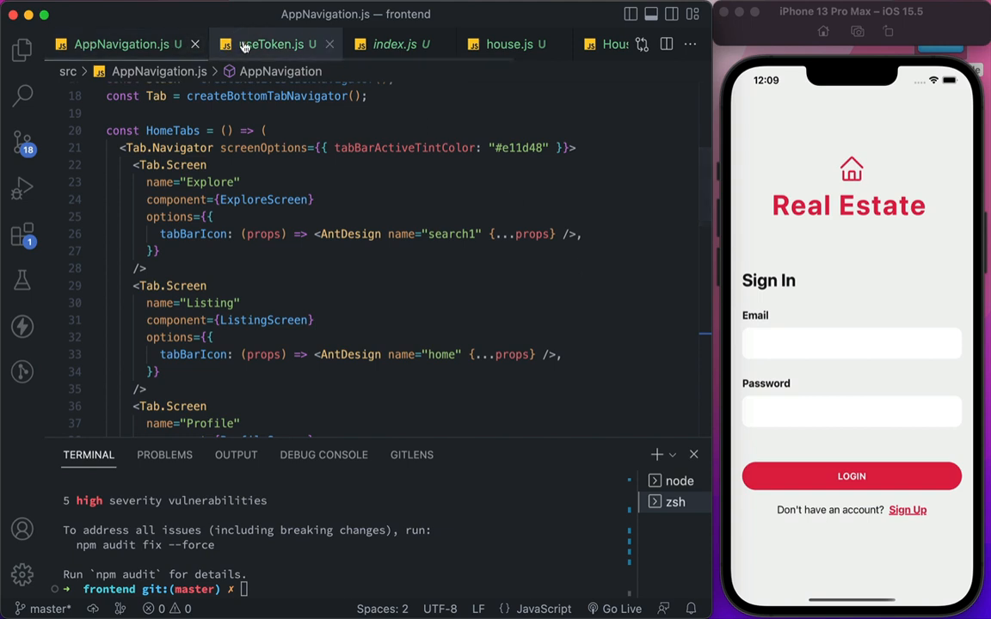
# Step: Glance at the useToken.js hook, then return to the AppNavigation.js tab navigator code
pyautogui.click(272, 45)
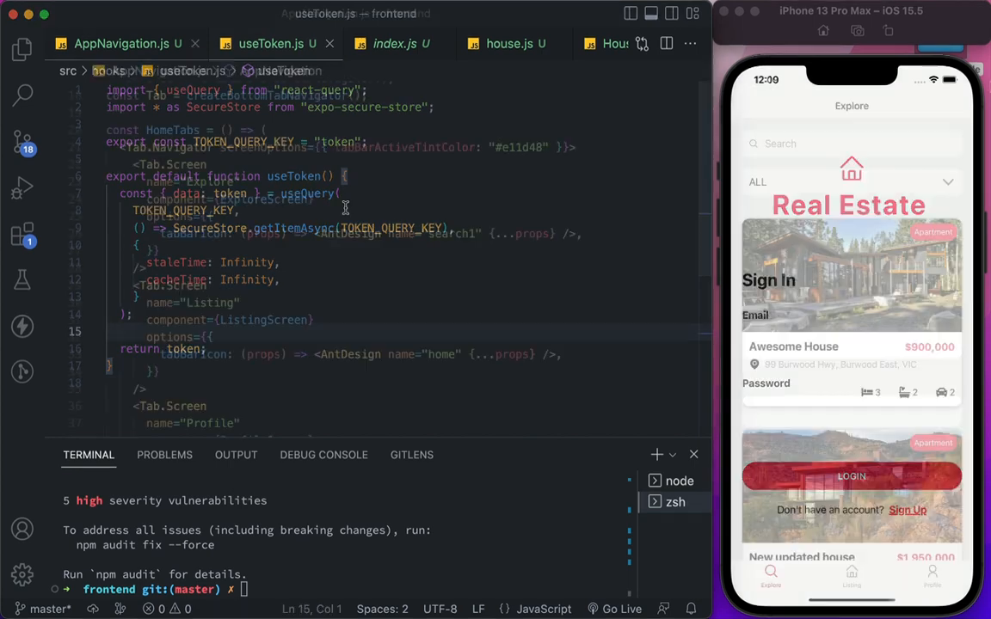
pyautogui.click(120, 45)
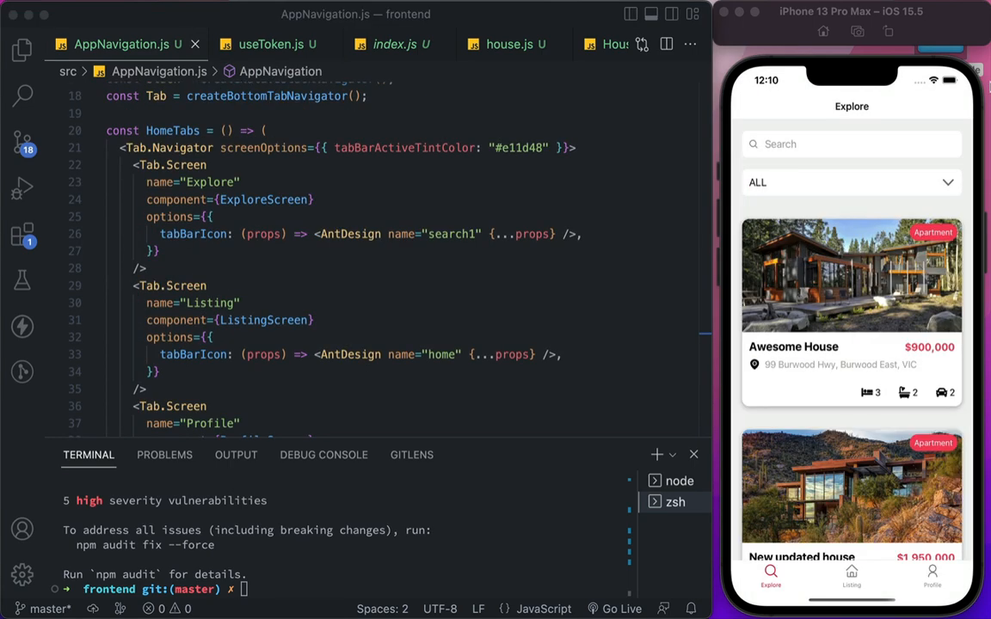